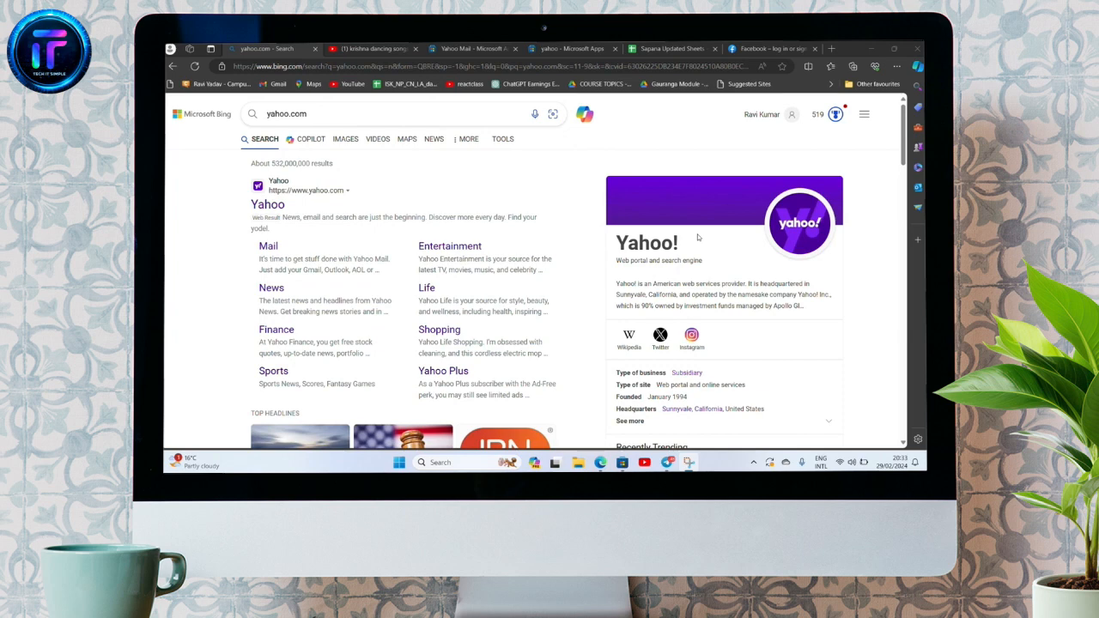
pyautogui.moveTo(626, 265)
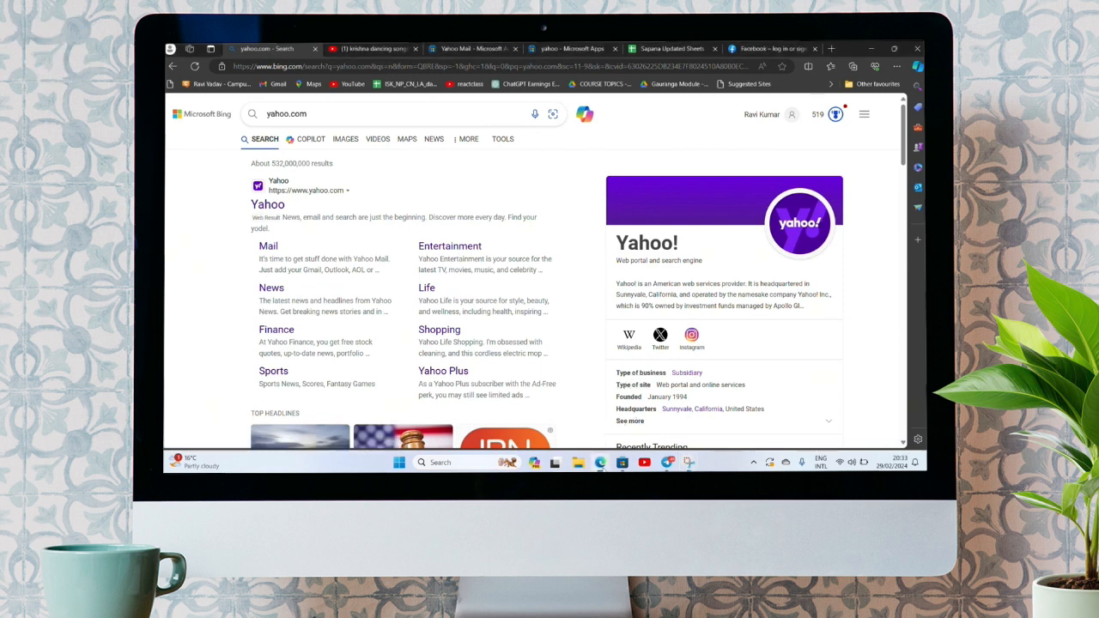
# Open yahoo.com in a new tab from the Bing search results.
pyautogui.click(322, 113)
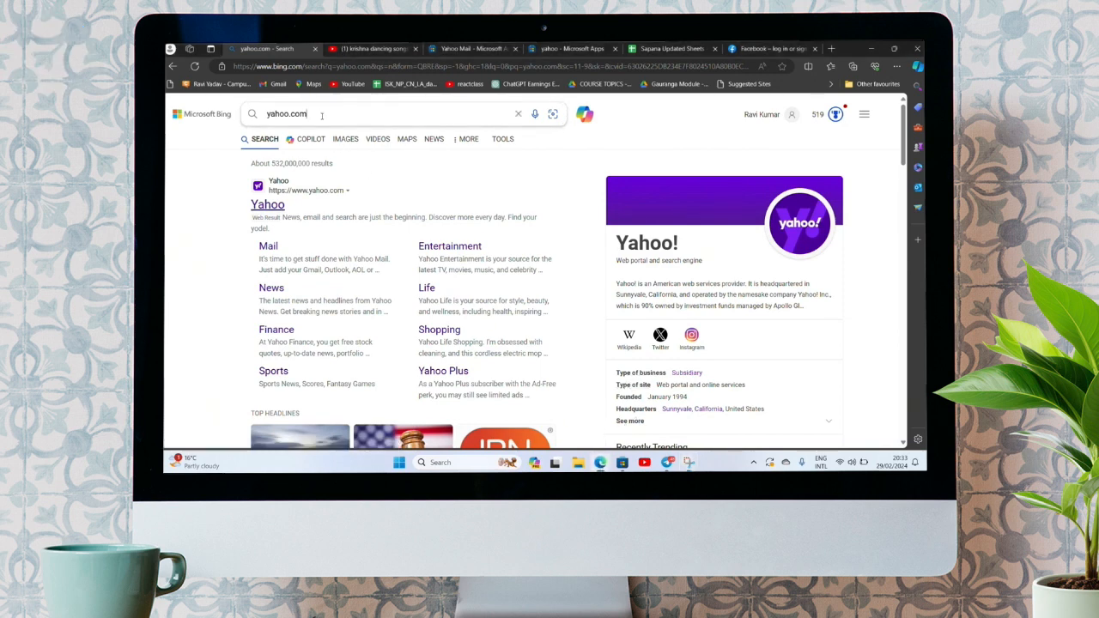
pyautogui.click(343, 114)
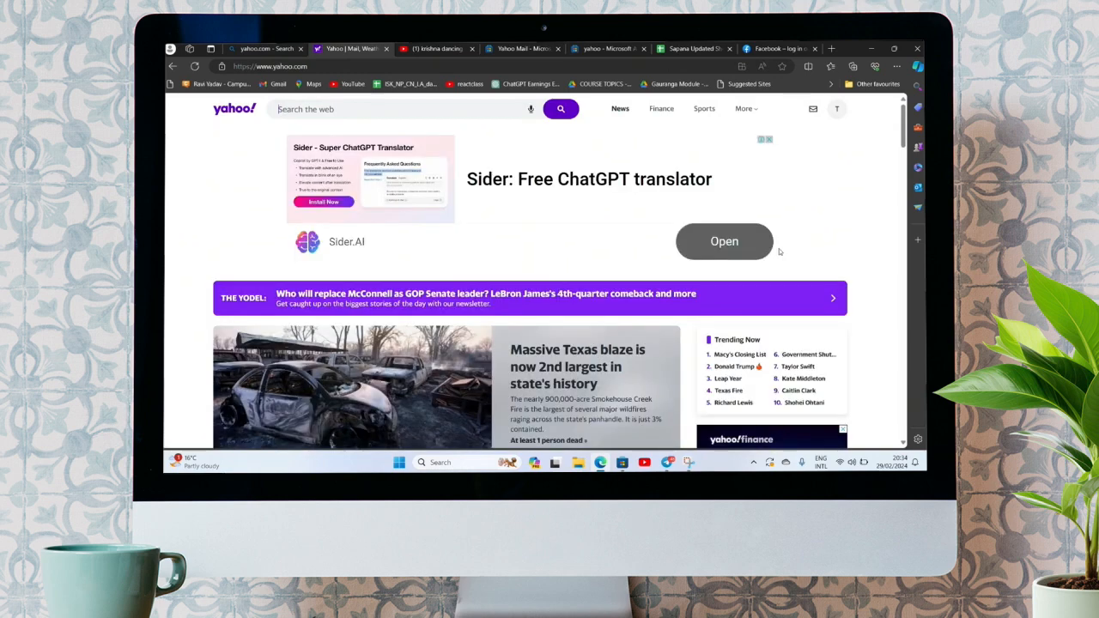
pyautogui.moveTo(724, 267)
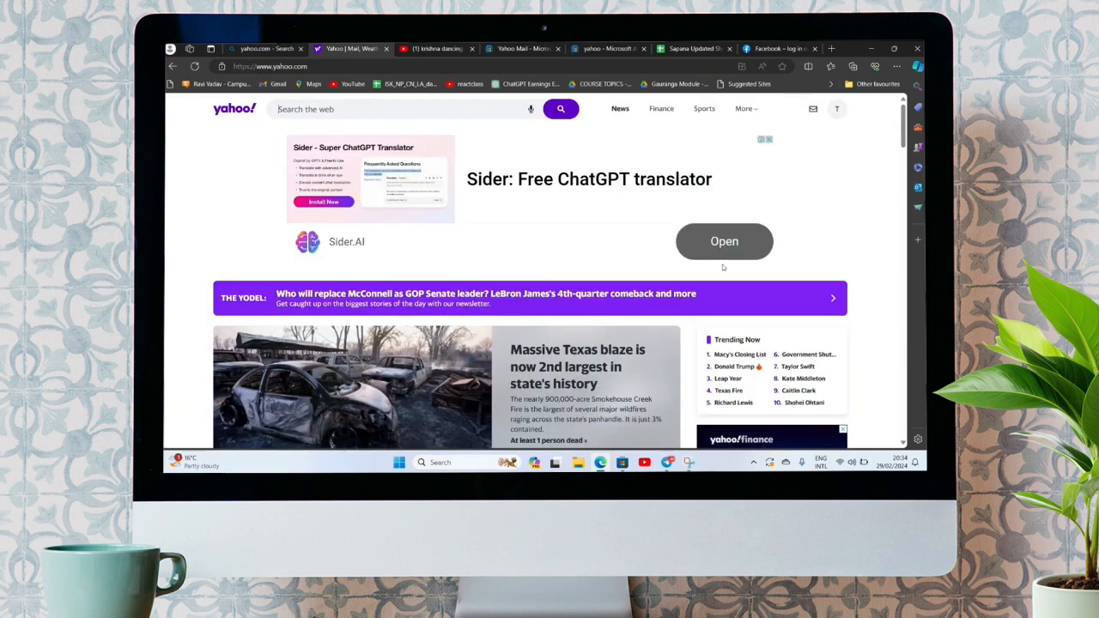
pyautogui.click(387, 109)
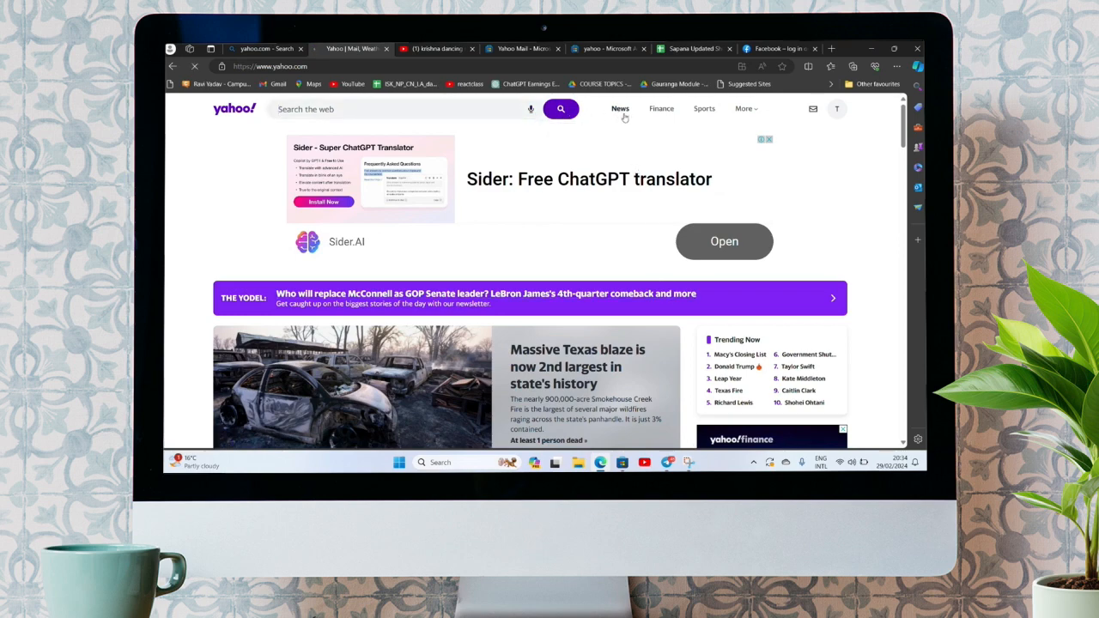
pyautogui.scroll(-3)
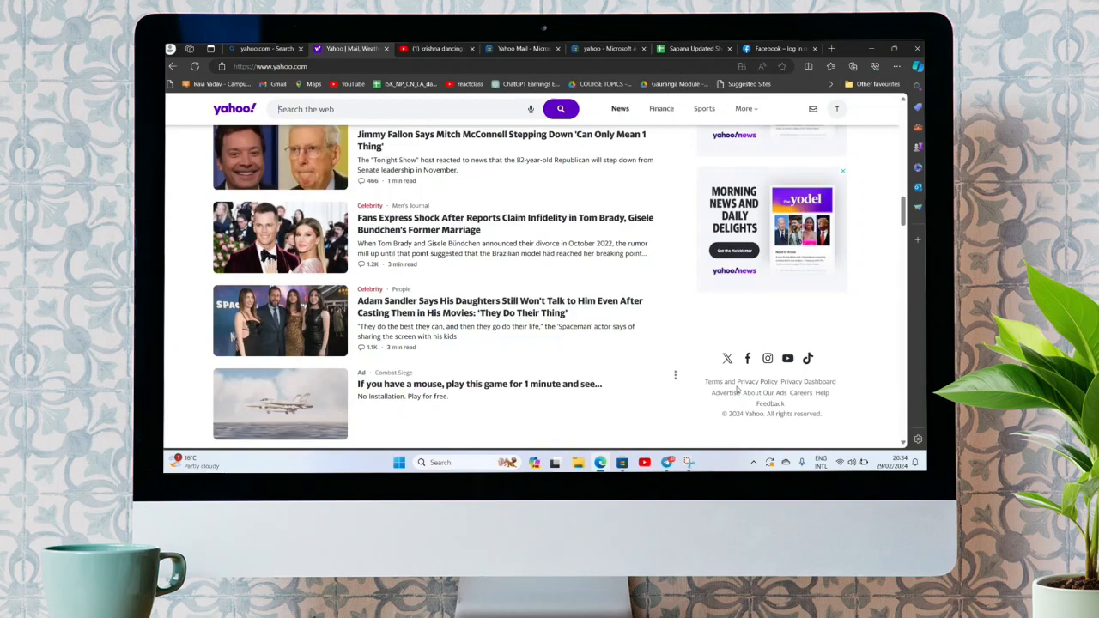
pyautogui.scroll(-3)
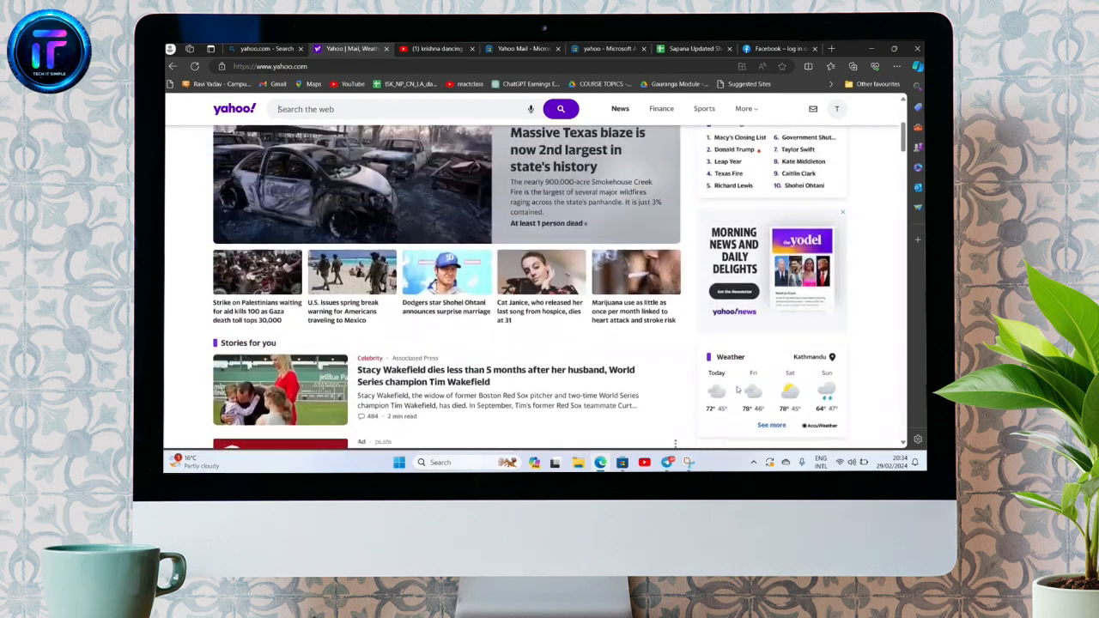
pyautogui.click(744, 108)
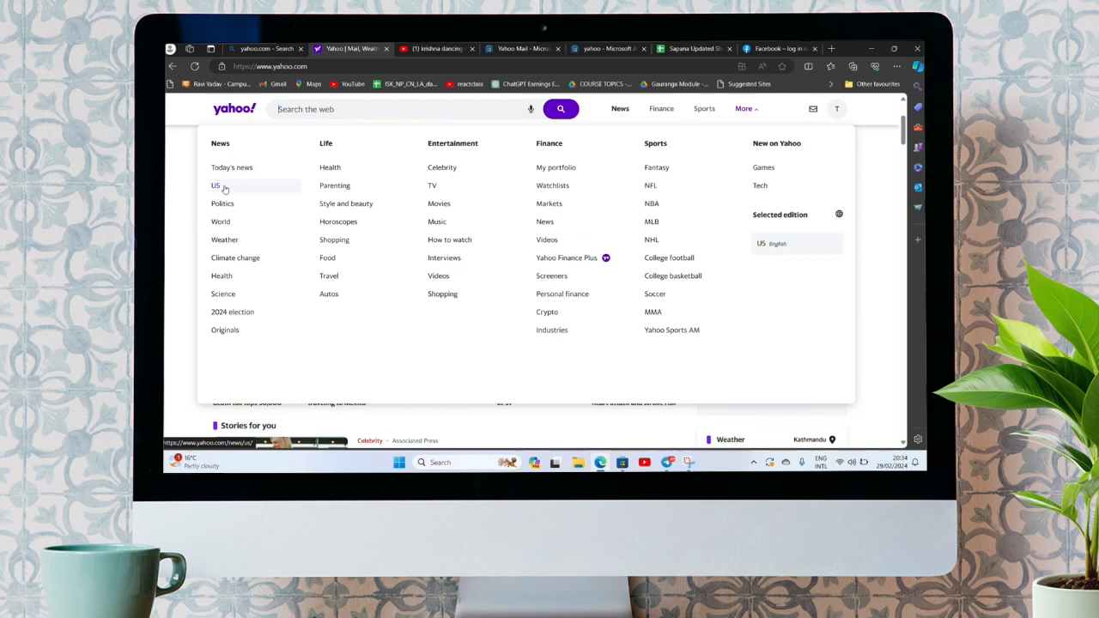
pyautogui.moveTo(223, 203)
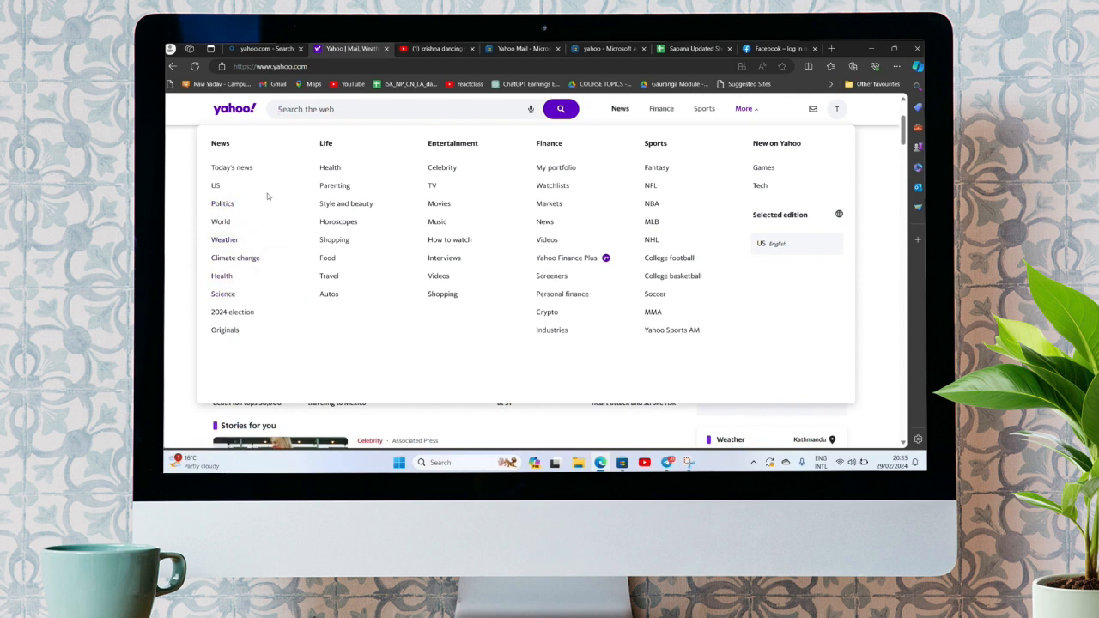
pyautogui.moveTo(222, 204)
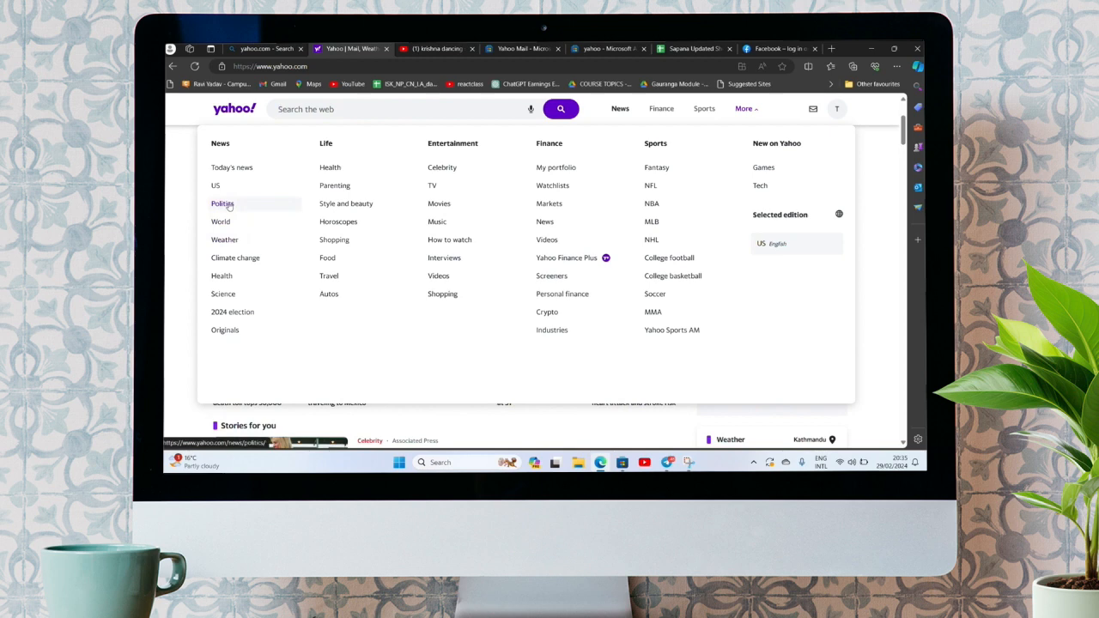
# Choose Politics under News in the More menu and scroll the Politics page.
pyautogui.click(221, 203)
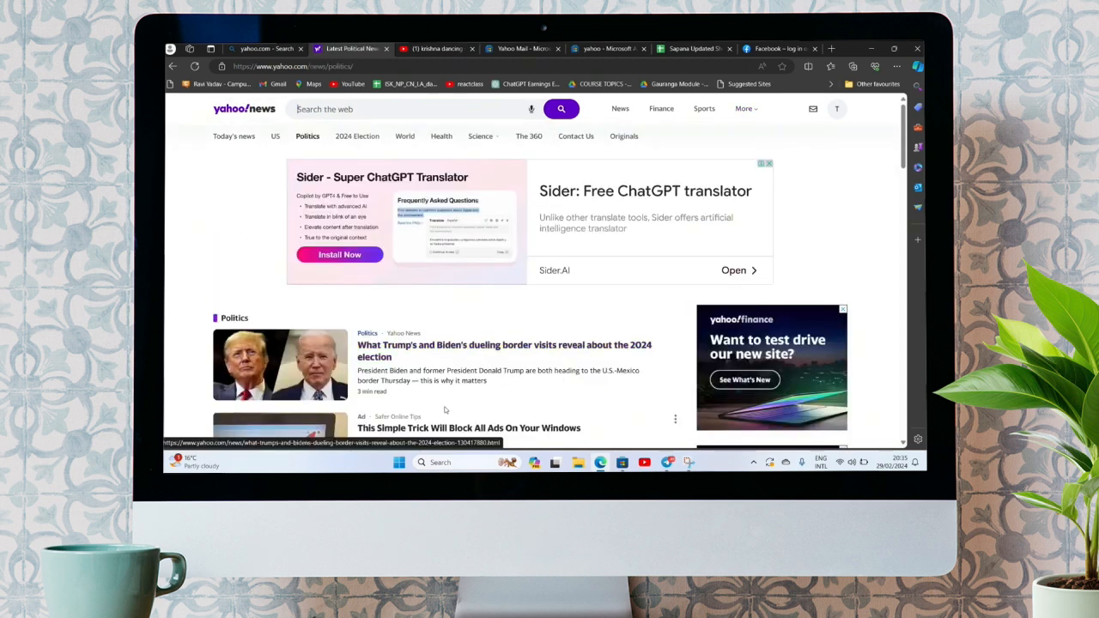
pyautogui.scroll(-3)
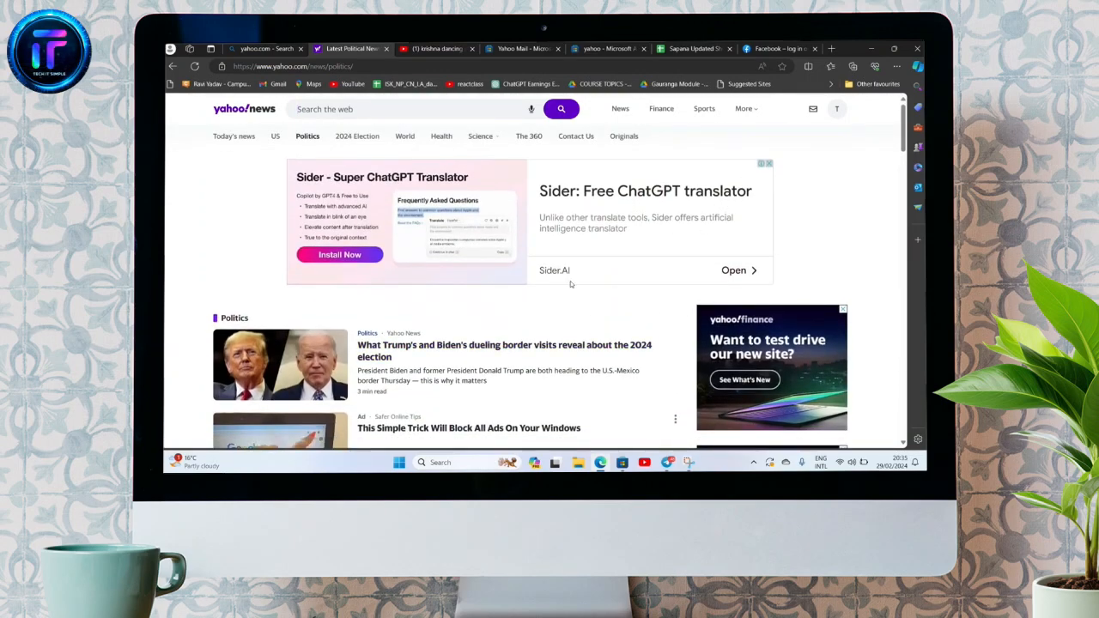
pyautogui.moveTo(586, 437)
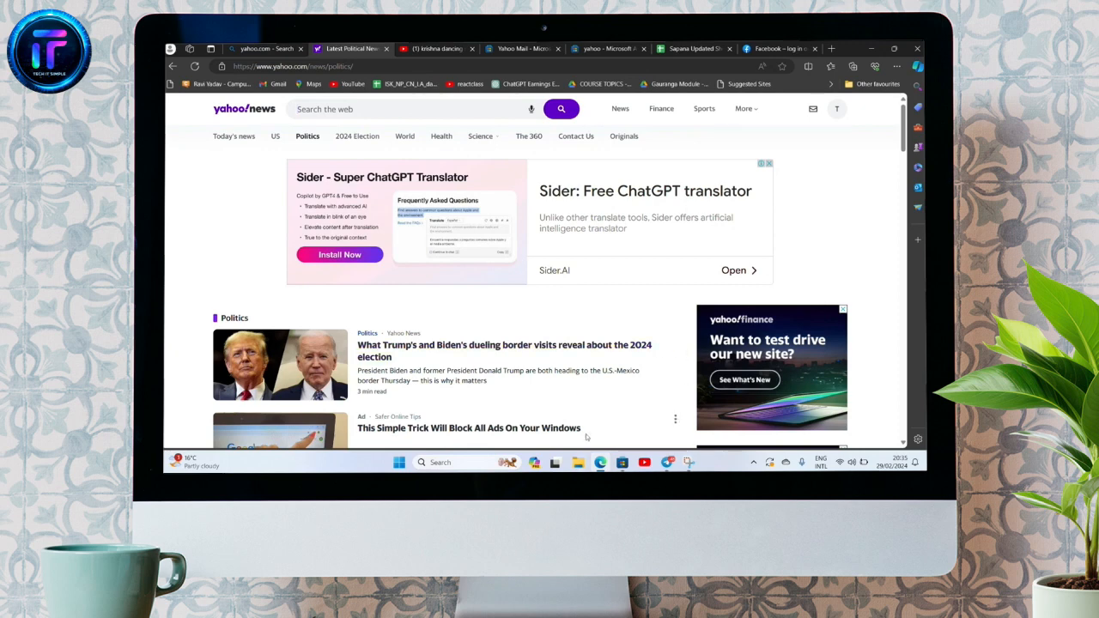